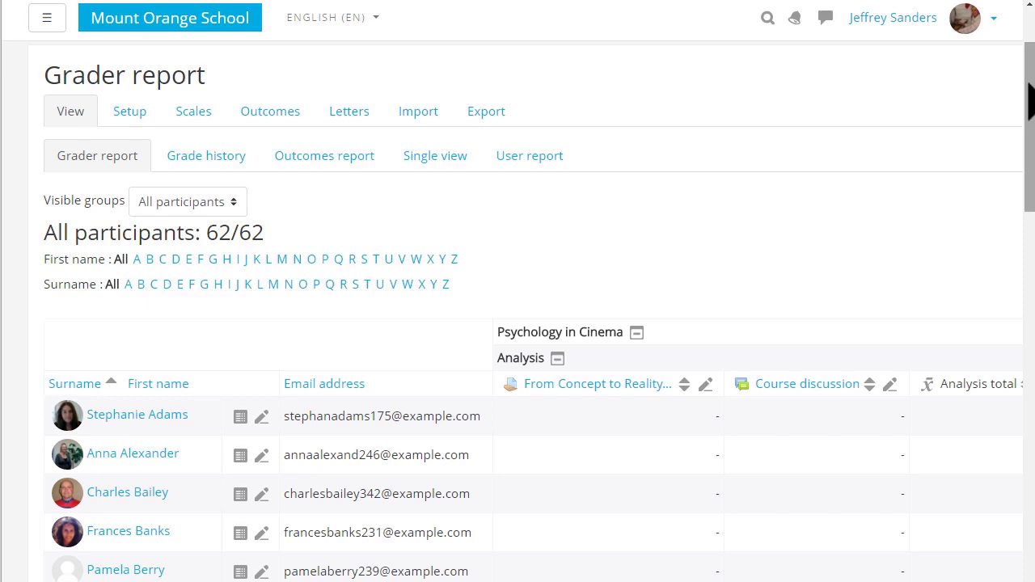
{"action": "mouse_move", "coordinate": [529, 202]}
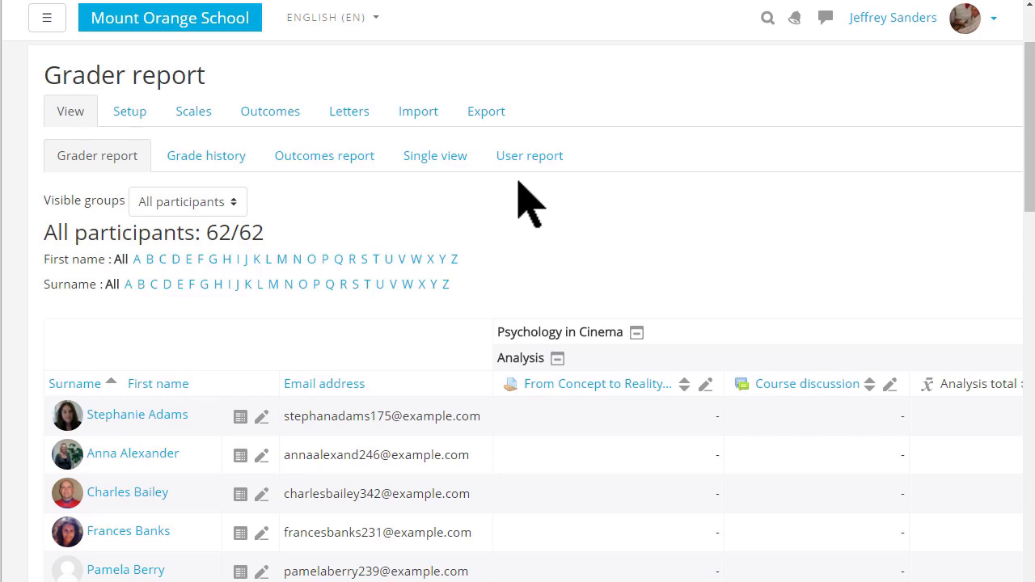
{"action": "mouse_move", "coordinate": [437, 202]}
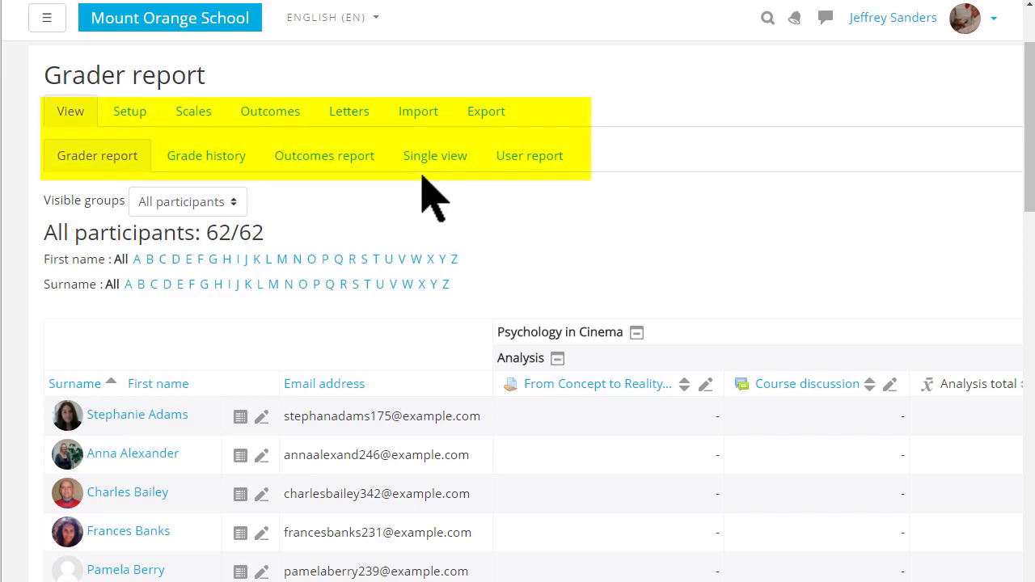
{"action": "mouse_move", "coordinate": [825, 198]}
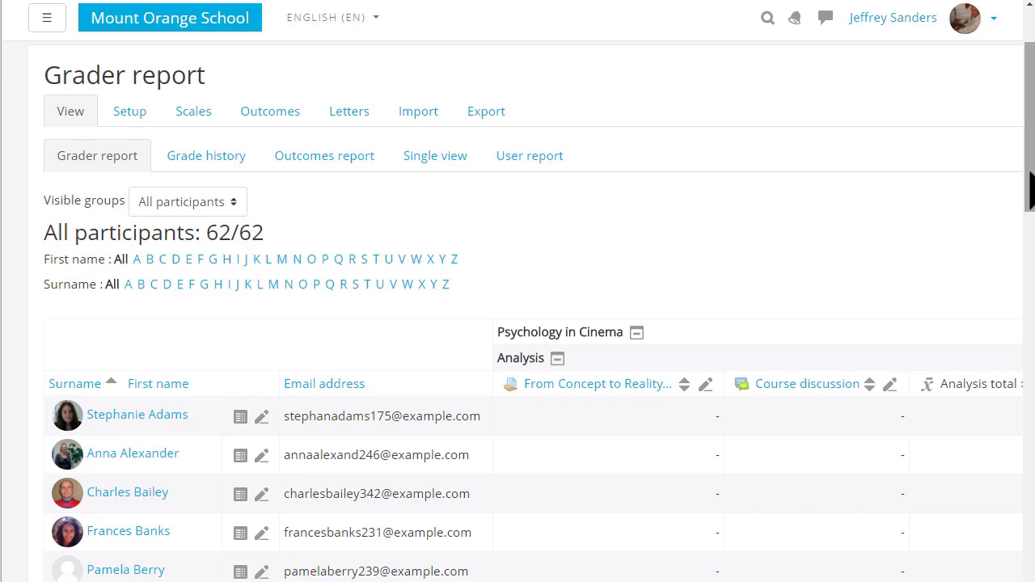
Step: Scroll through the participants' grades in the Grader report table
{"action": "scroll", "scroll_direction": "down", "scroll_amount": 3}
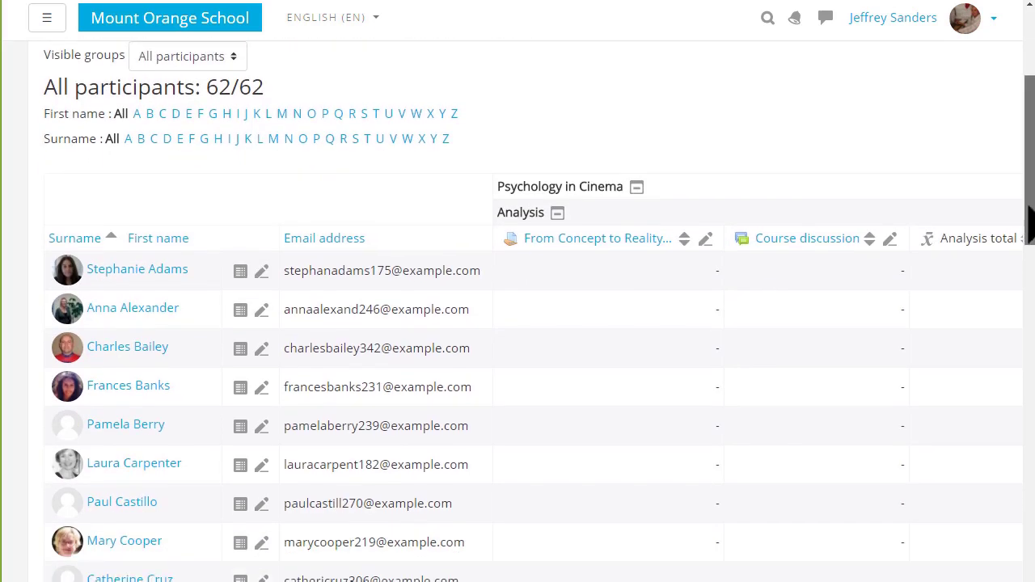
{"action": "scroll", "scroll_direction": "down", "scroll_amount": 3}
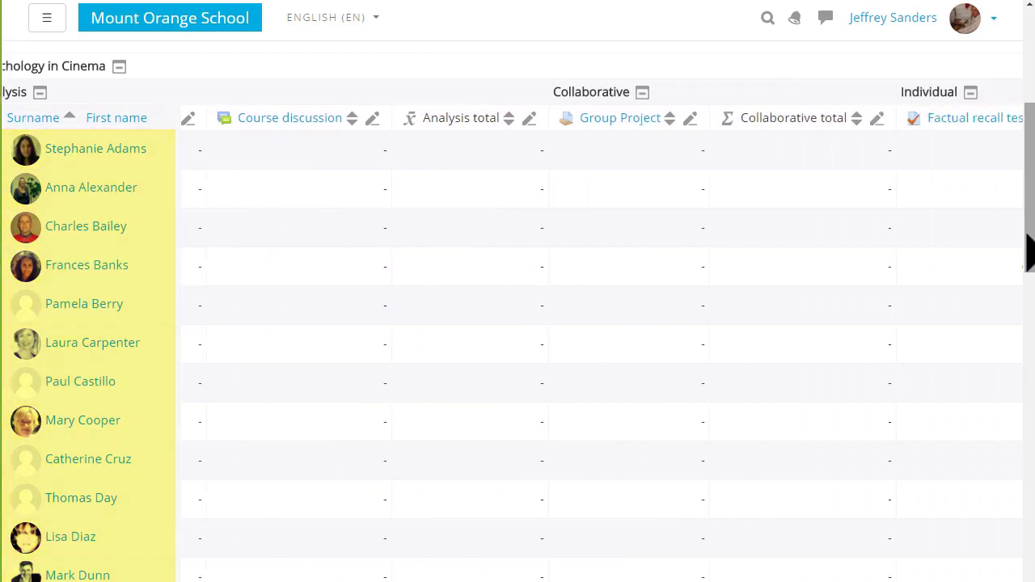
{"action": "scroll", "scroll_direction": "down", "scroll_amount": 3}
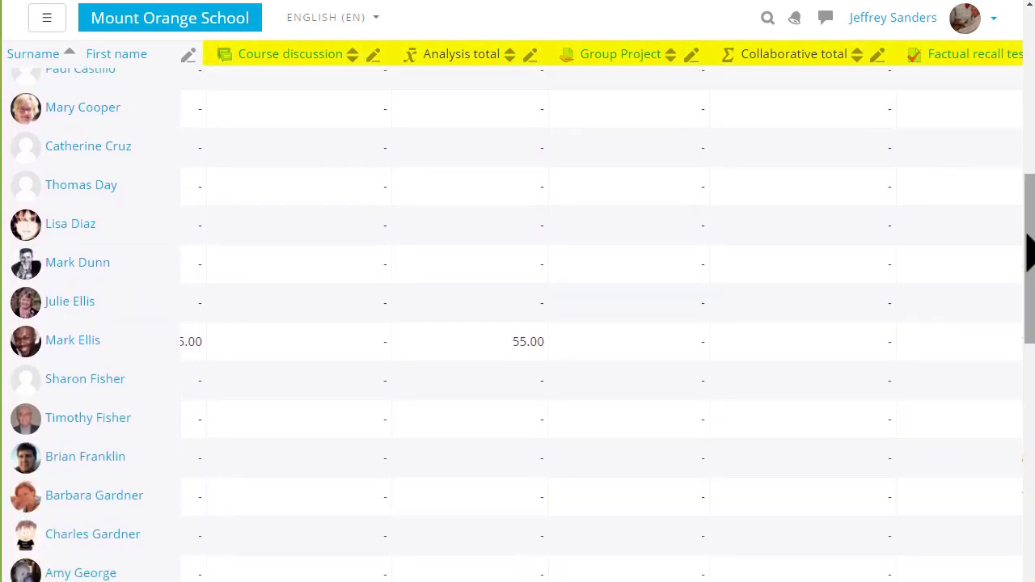
{"action": "scroll", "scroll_direction": "down", "scroll_amount": 3}
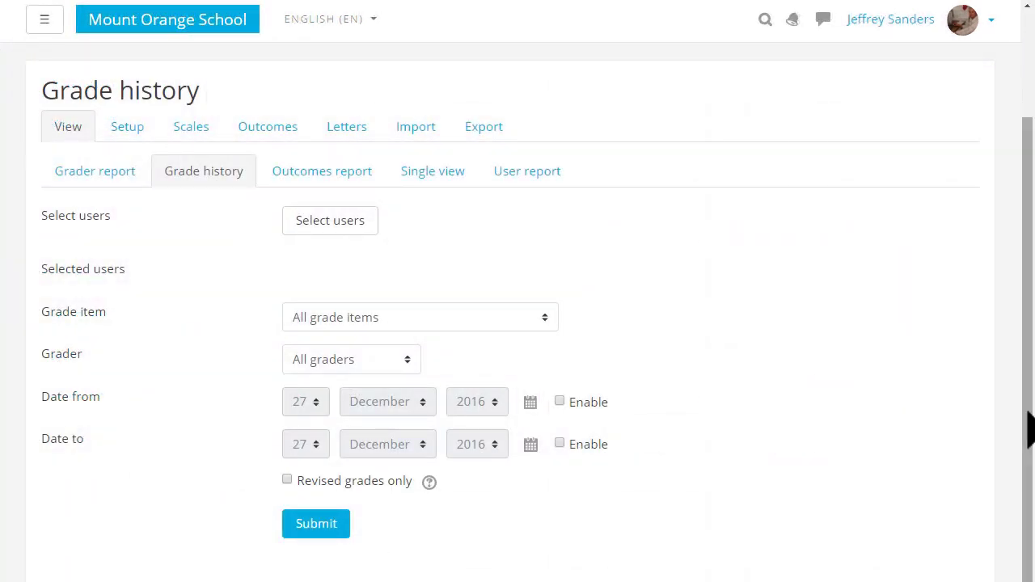
{"action": "left_click", "coordinate": [203, 171]}
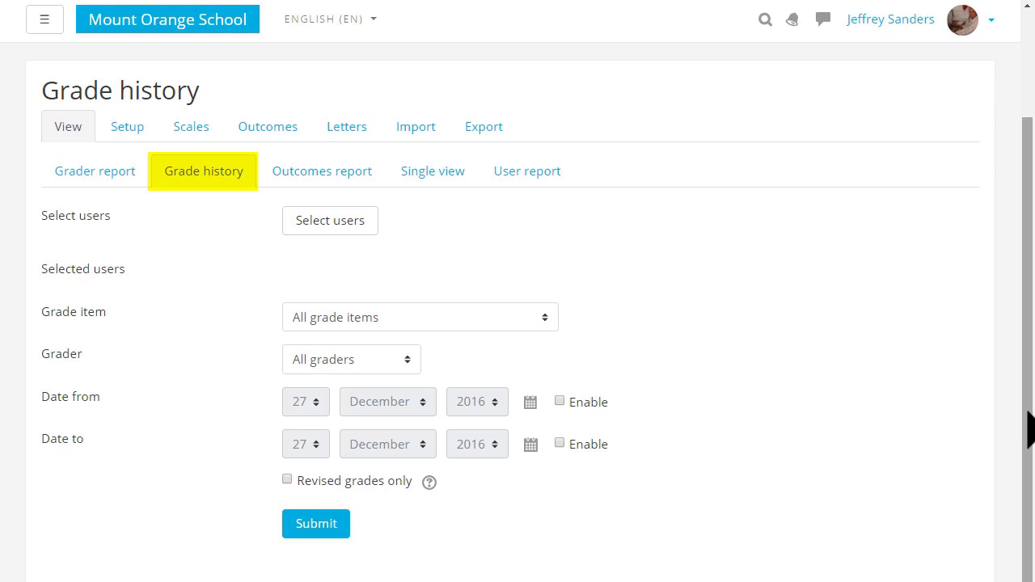
{"action": "left_click", "coordinate": [203, 171]}
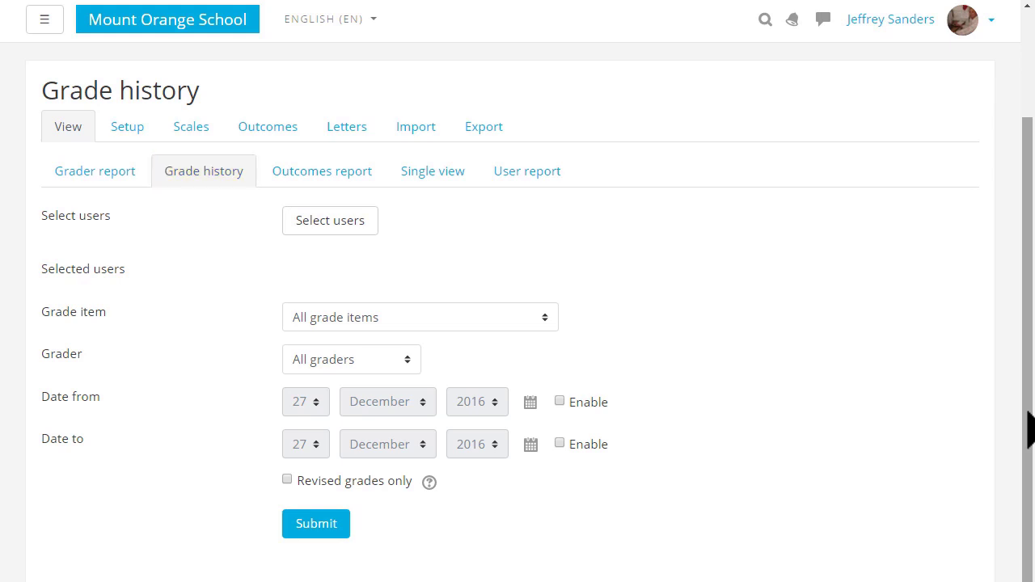
{"action": "left_click", "coordinate": [95, 171]}
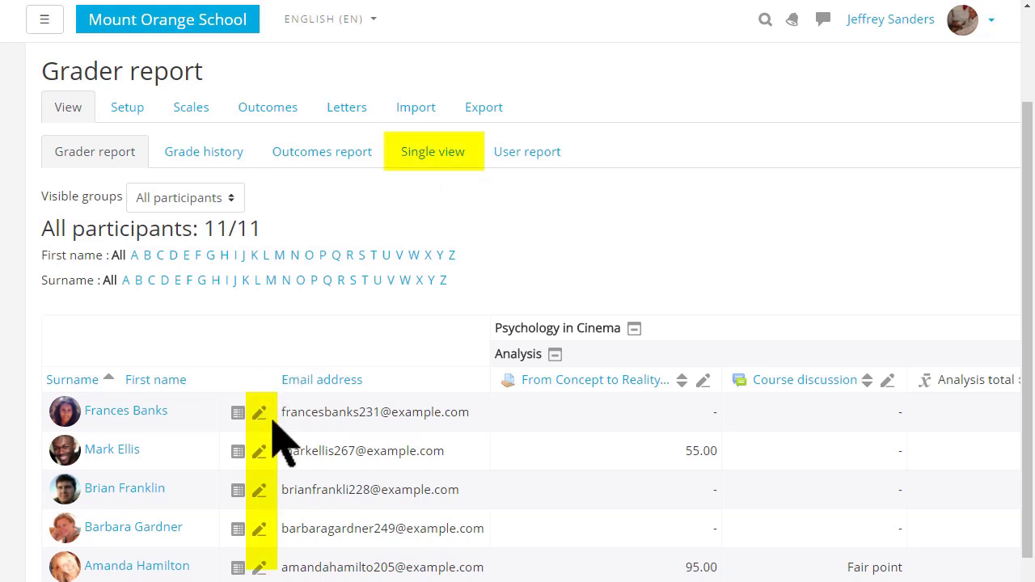
{"action": "mouse_move", "coordinate": [263, 424]}
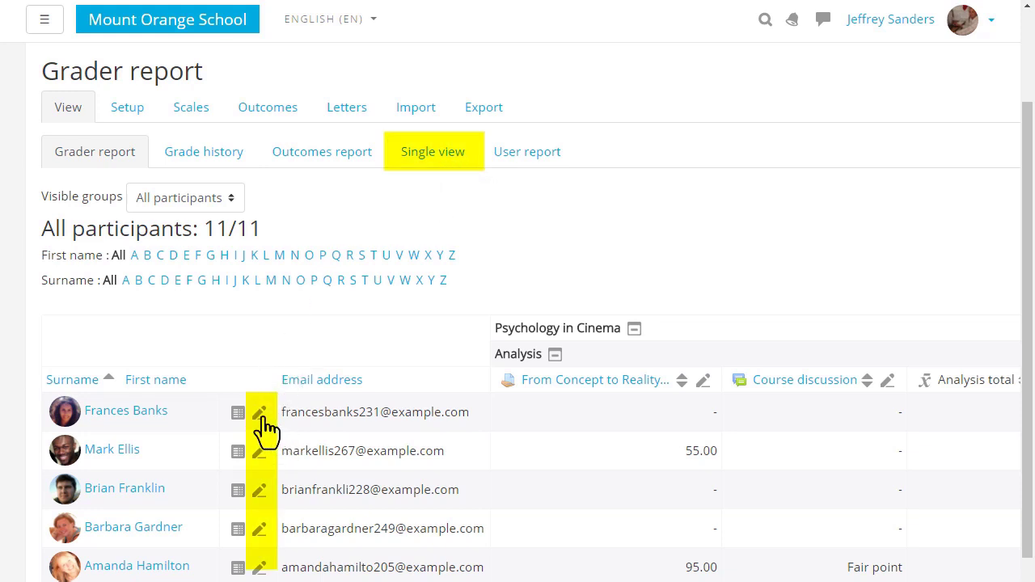
{"action": "mouse_move", "coordinate": [258, 412]}
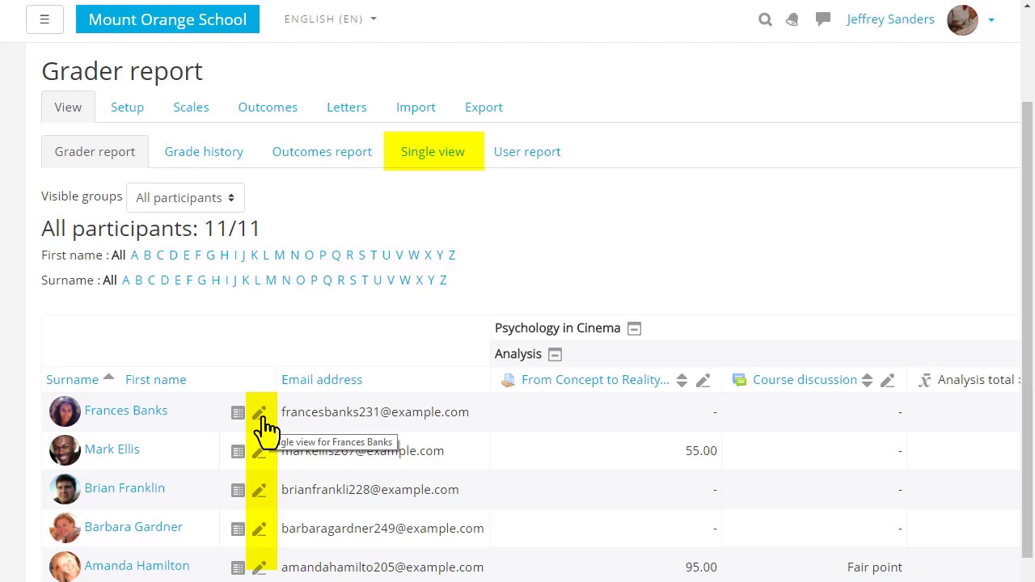
{"action": "left_click", "coordinate": [258, 412]}
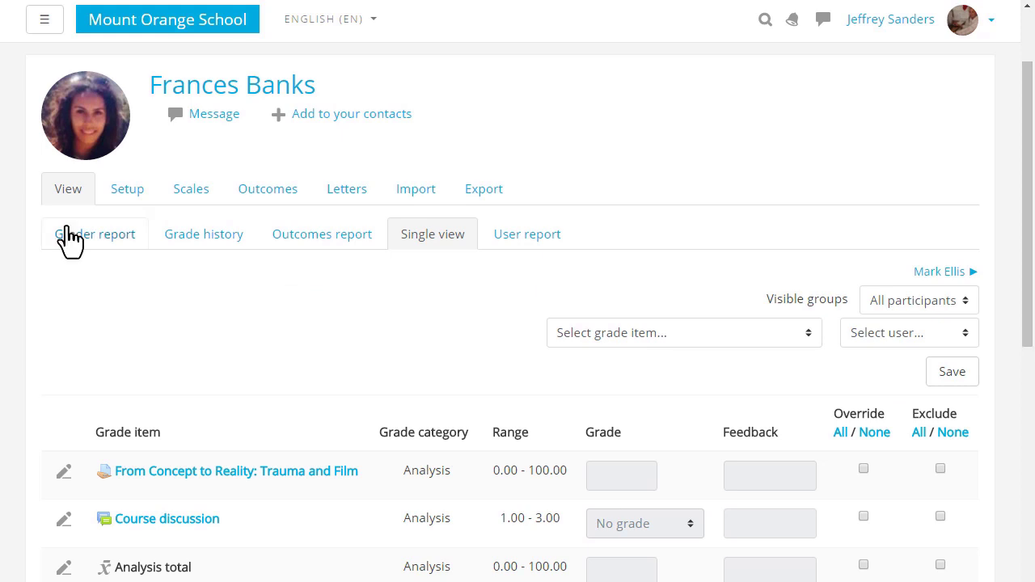
{"action": "left_click", "coordinate": [94, 234]}
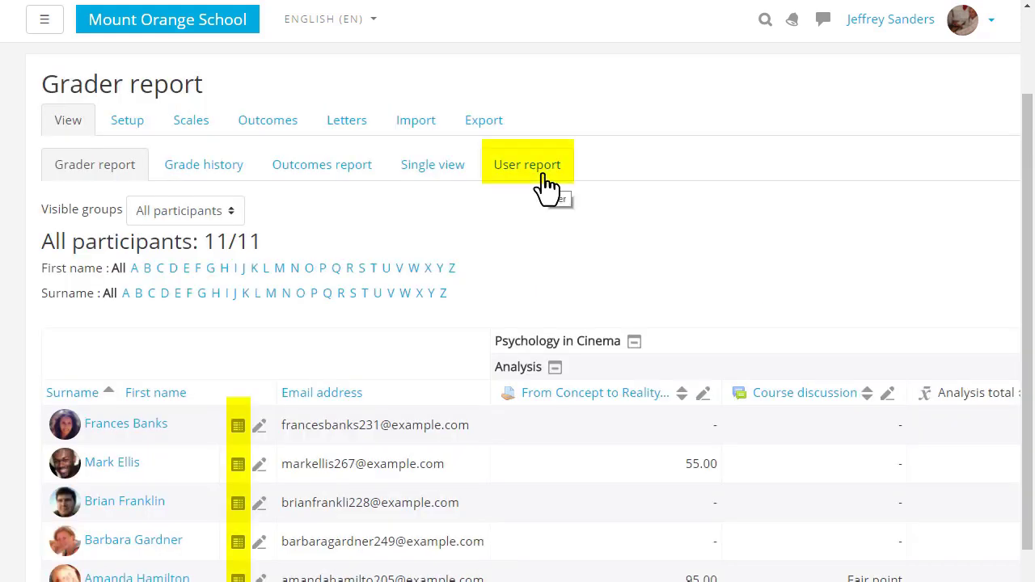
{"action": "mouse_move", "coordinate": [238, 426]}
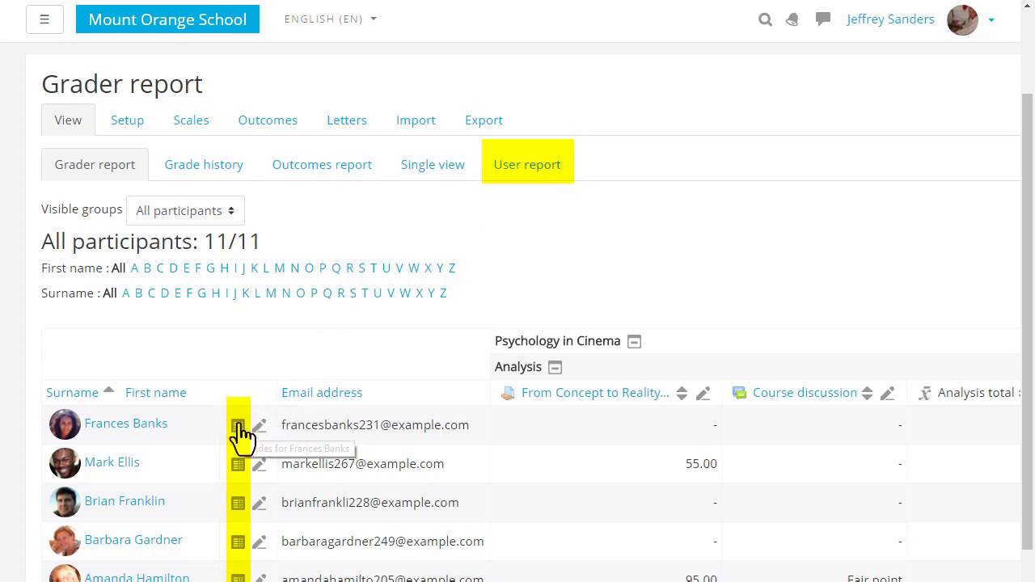
{"action": "left_click", "coordinate": [237, 428]}
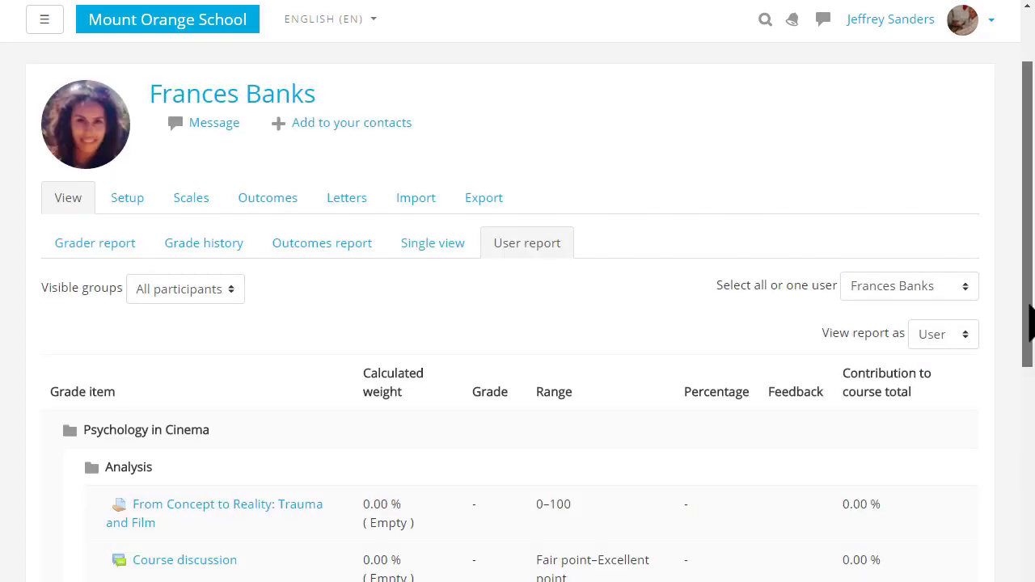
{"action": "scroll", "scroll_direction": "down", "scroll_amount": 3}
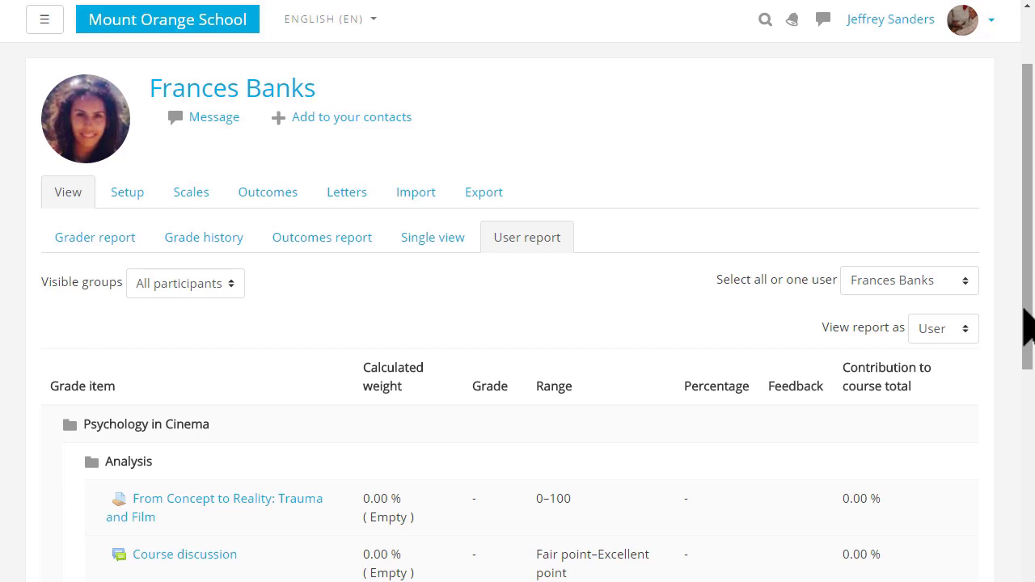
{"action": "mouse_move", "coordinate": [127, 192]}
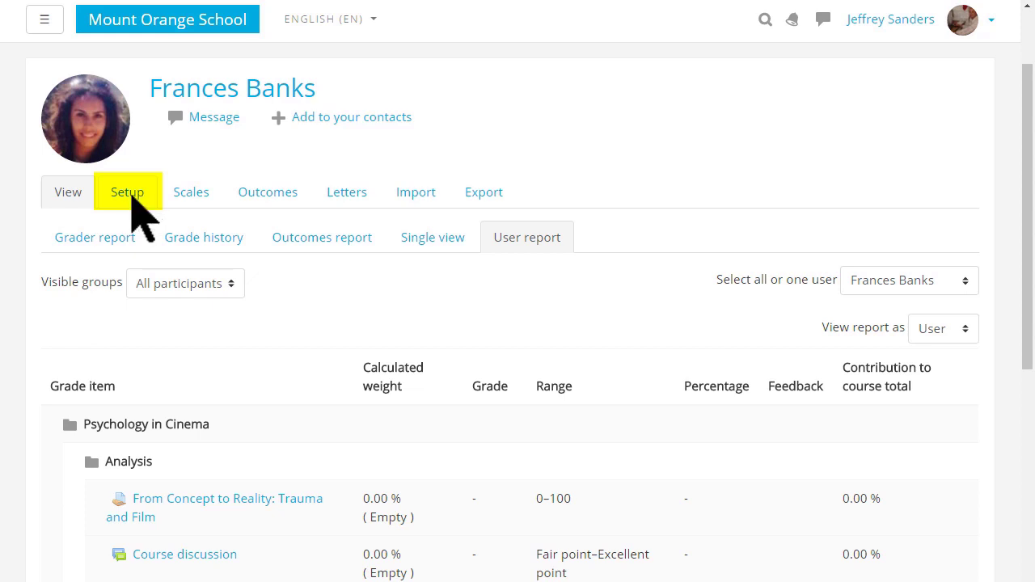
Step: Go to gradebook Setup, then Scales, and scroll the four custom and standard scales
{"action": "left_click", "coordinate": [127, 192]}
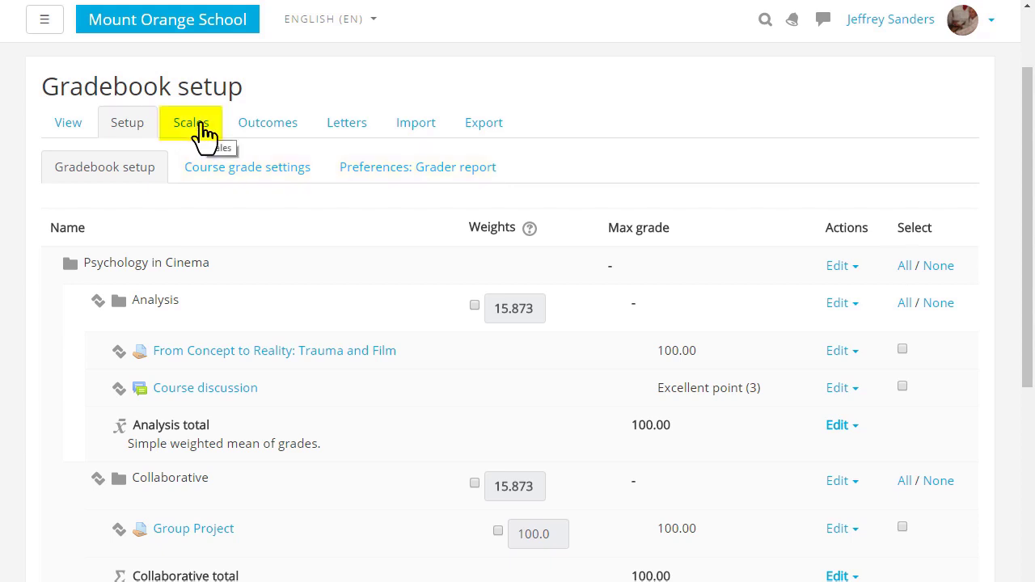
{"action": "left_click", "coordinate": [190, 122]}
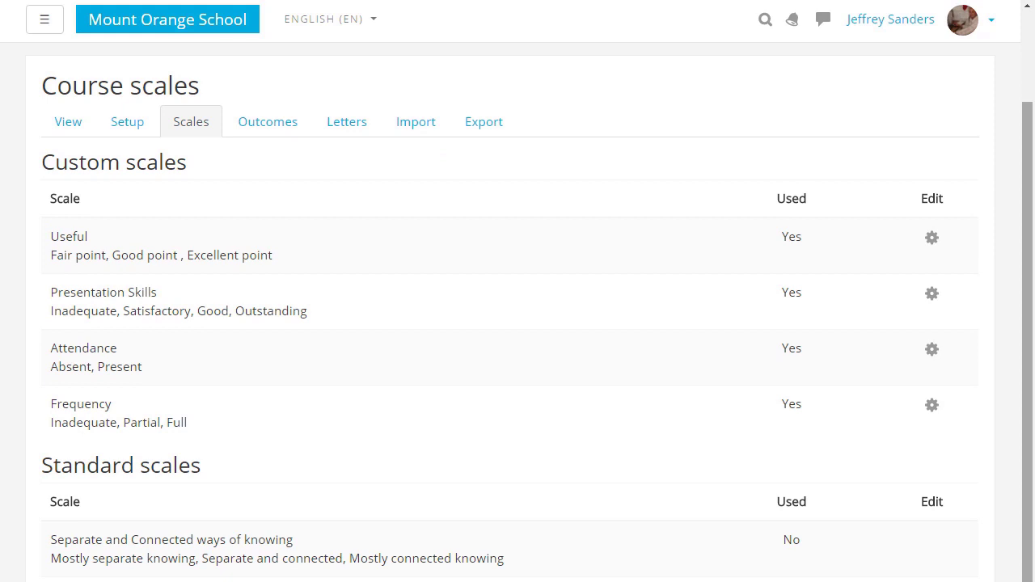
{"action": "scroll", "scroll_direction": "down", "scroll_amount": 3}
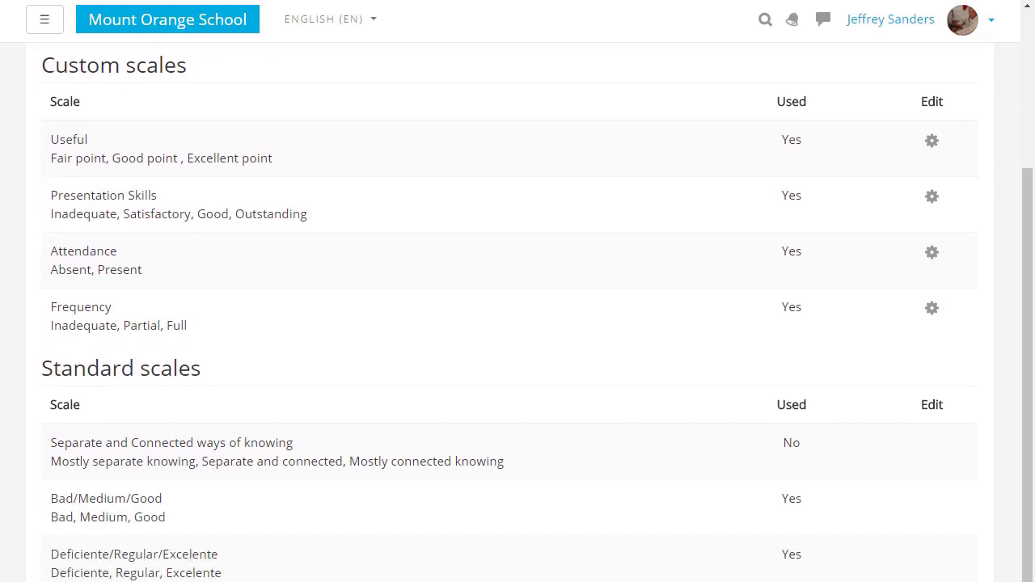
{"action": "scroll", "scroll_direction": "down", "scroll_amount": 3}
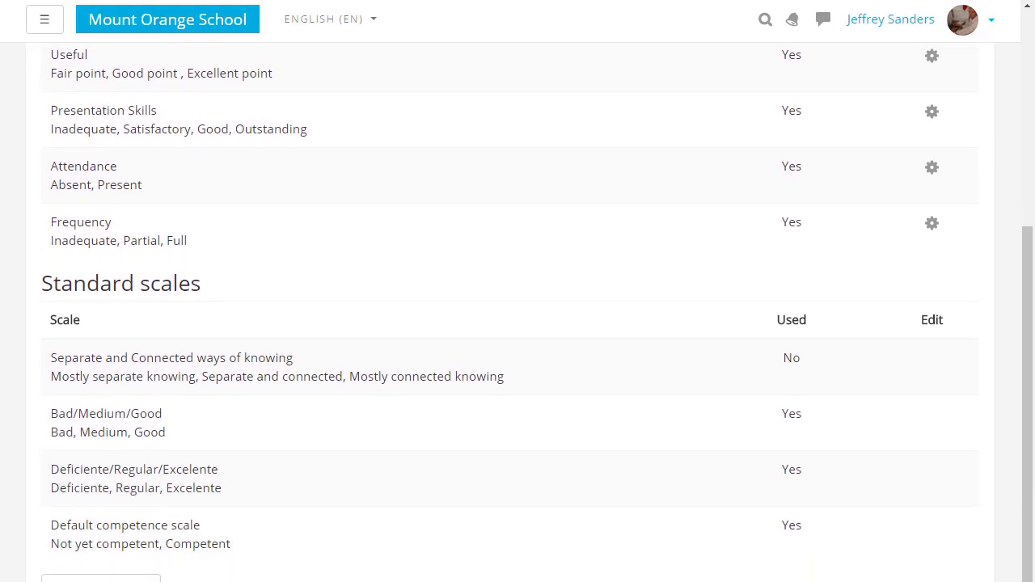
{"action": "scroll", "scroll_direction": "down", "scroll_amount": 3}
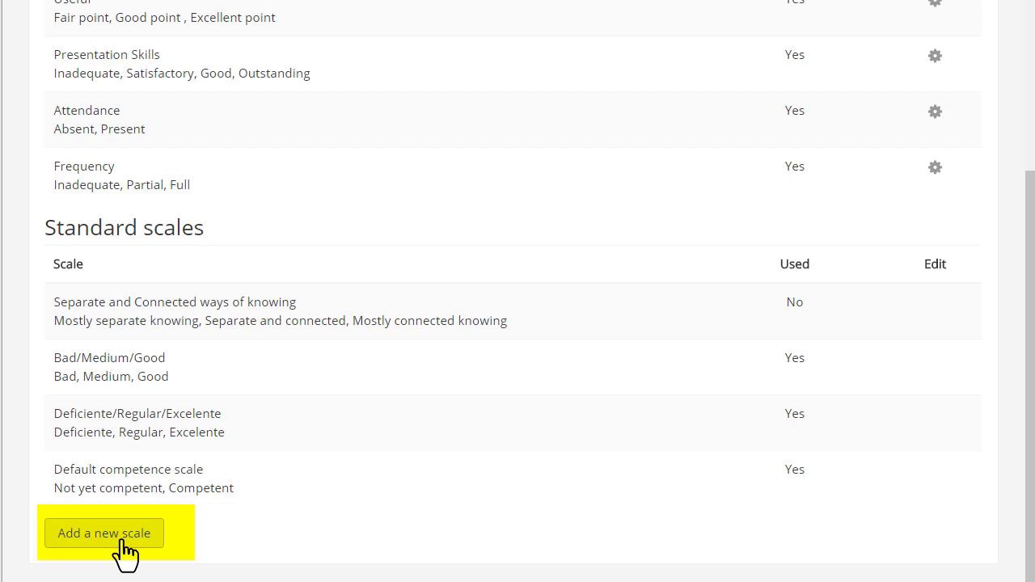
Step: Create the Pass/Fail scale with values Fail, Pass, Merit, Distinction and save it
{"action": "left_click", "coordinate": [103, 533]}
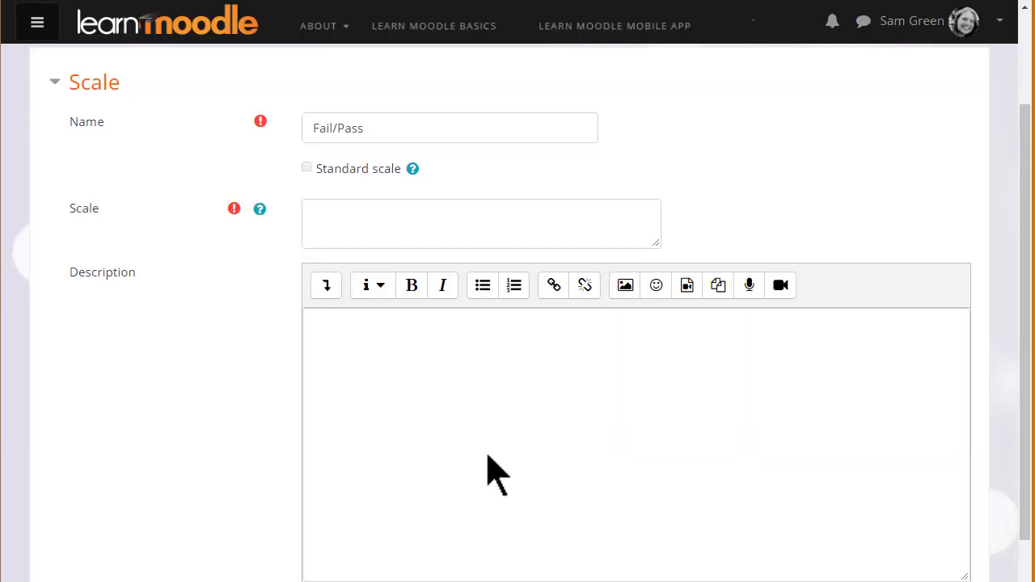
{"action": "left_click", "coordinate": [481, 224]}
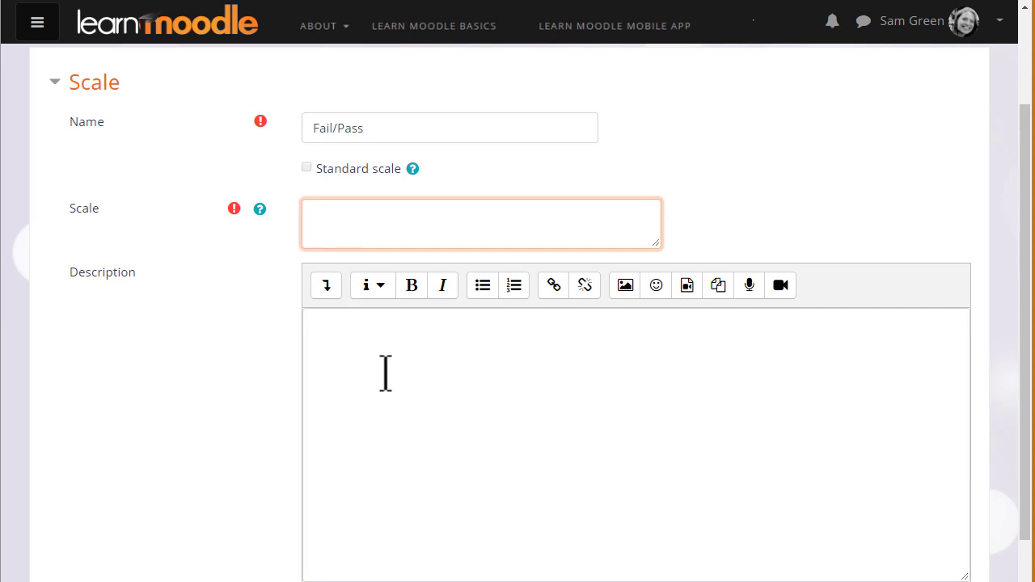
{"action": "type", "text": "Fail,Pass"}
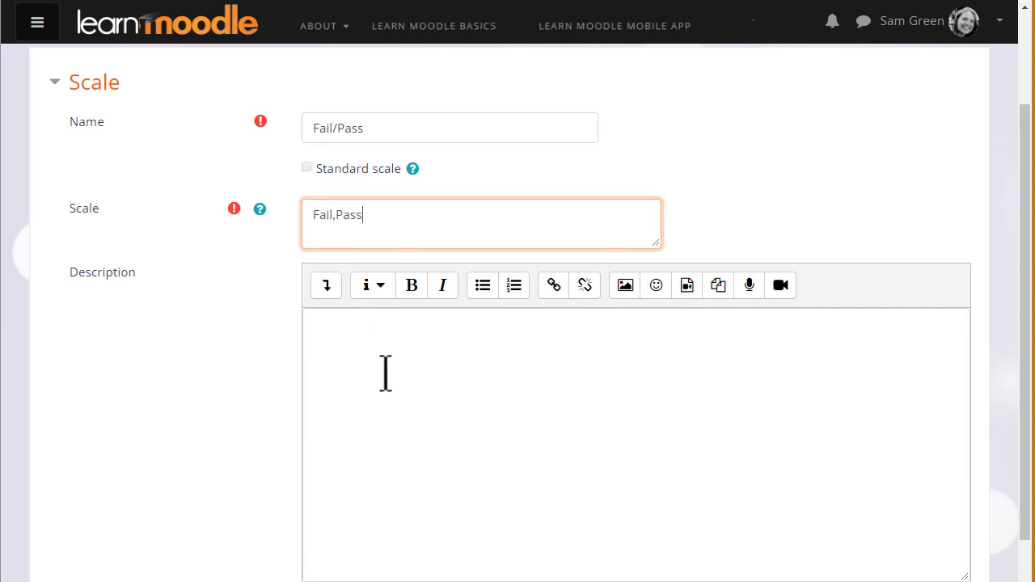
{"action": "type", "text": ",Merit,Distinction"}
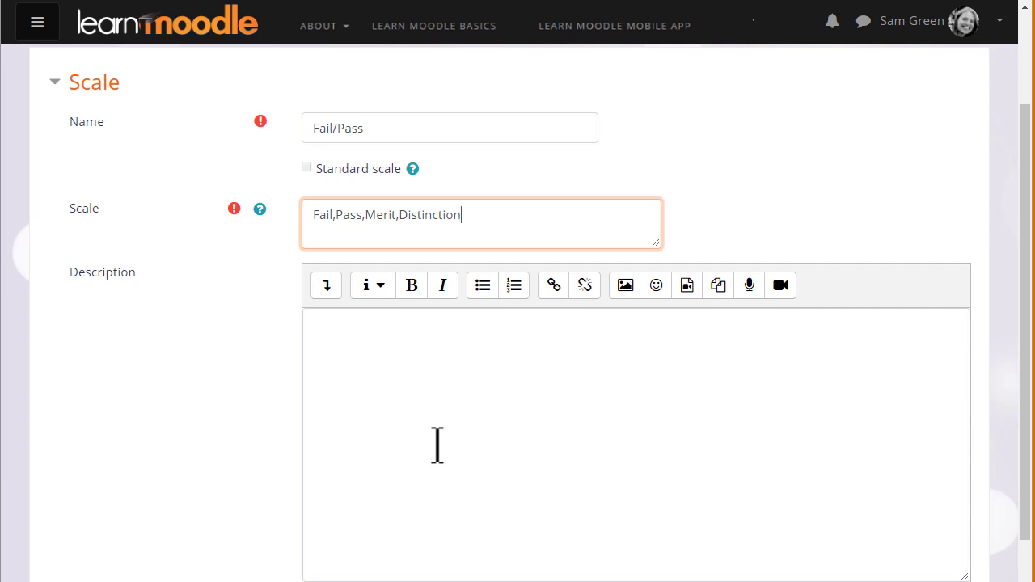
{"action": "scroll", "scroll_direction": "down", "scroll_amount": 3}
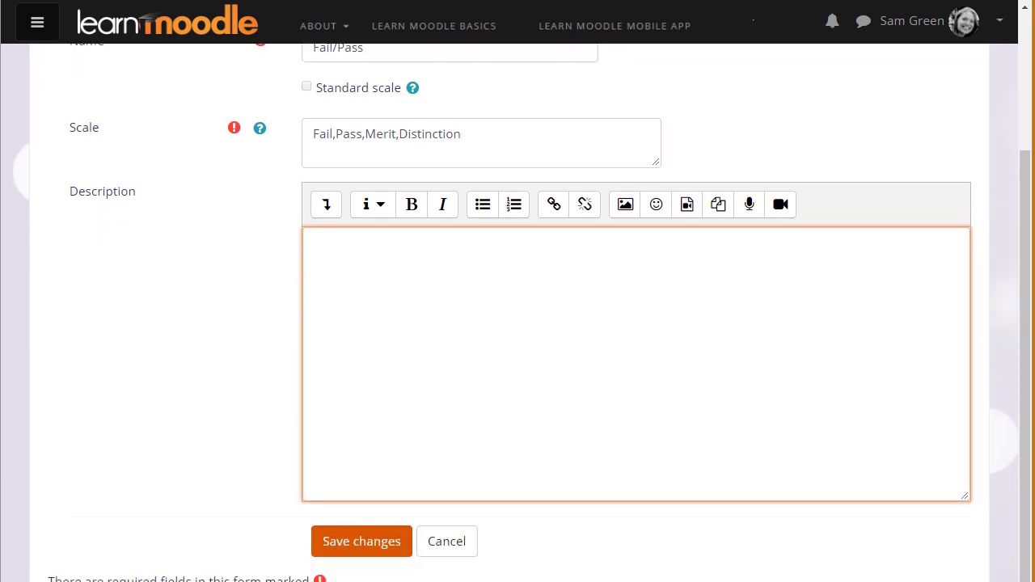
{"action": "left_click", "coordinate": [362, 541]}
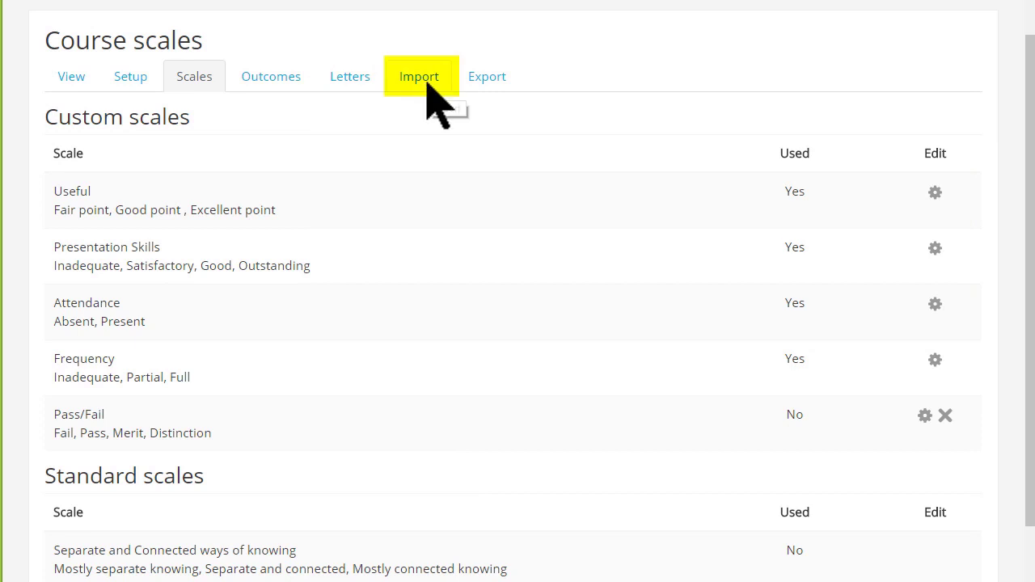
Step: View the Paste from spreadsheet import page, then the OpenDocument spreadsheet export page
{"action": "left_click", "coordinate": [418, 76]}
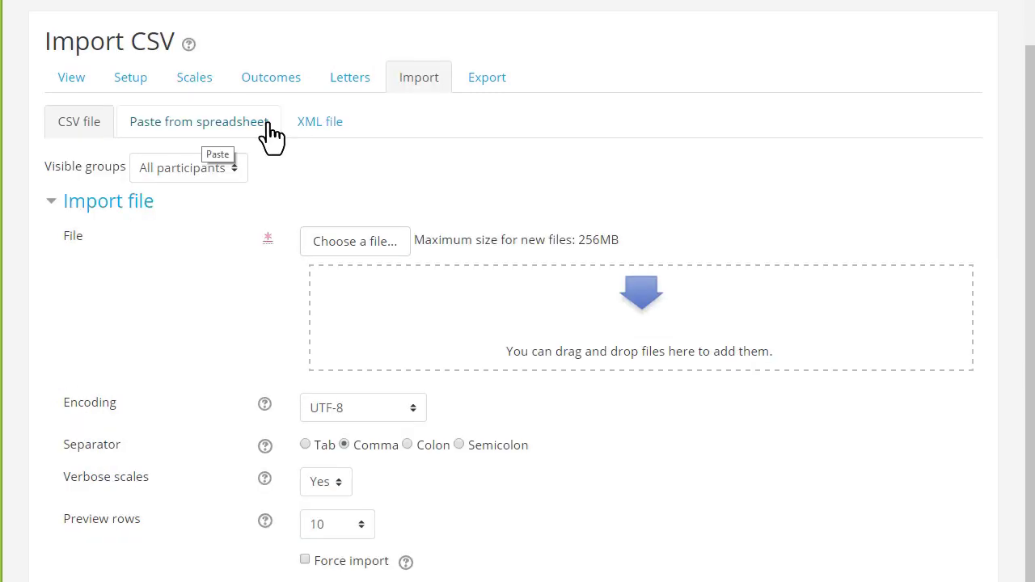
{"action": "left_click", "coordinate": [199, 121]}
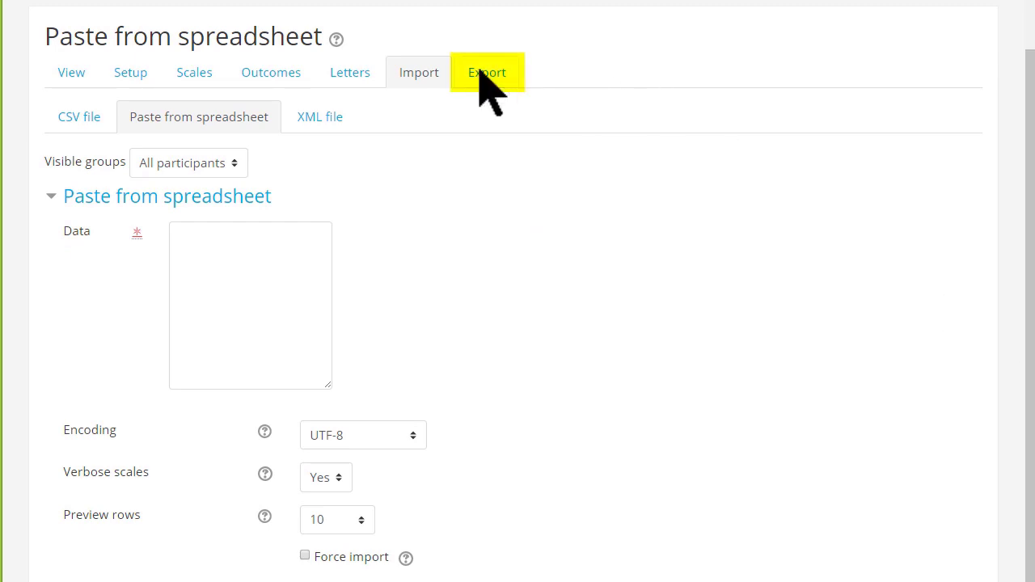
{"action": "left_click", "coordinate": [486, 72]}
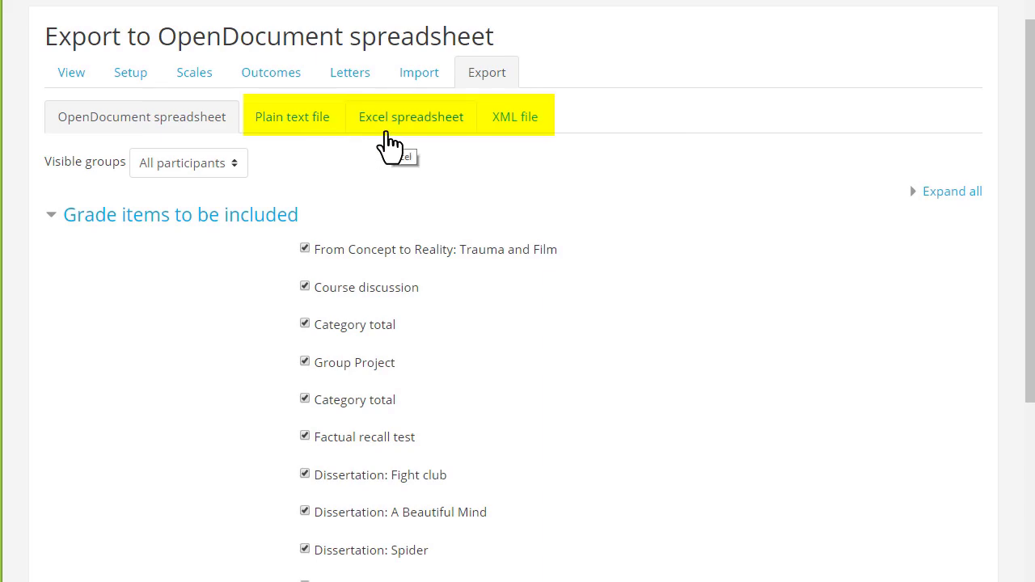